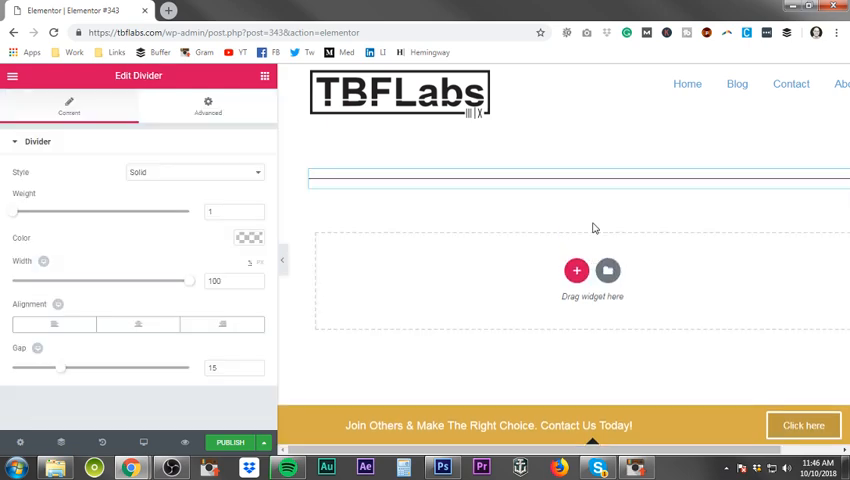
{"action": "mouse_move", "coordinate": [548, 232]}
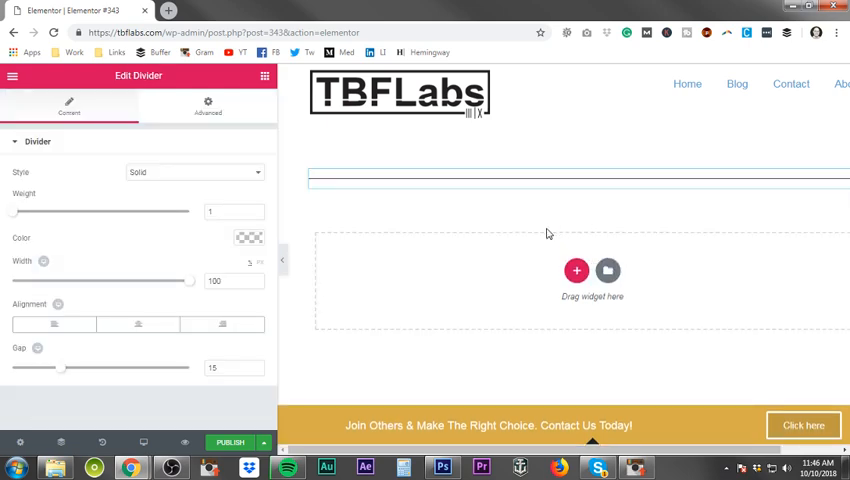
{"action": "mouse_move", "coordinate": [551, 360]}
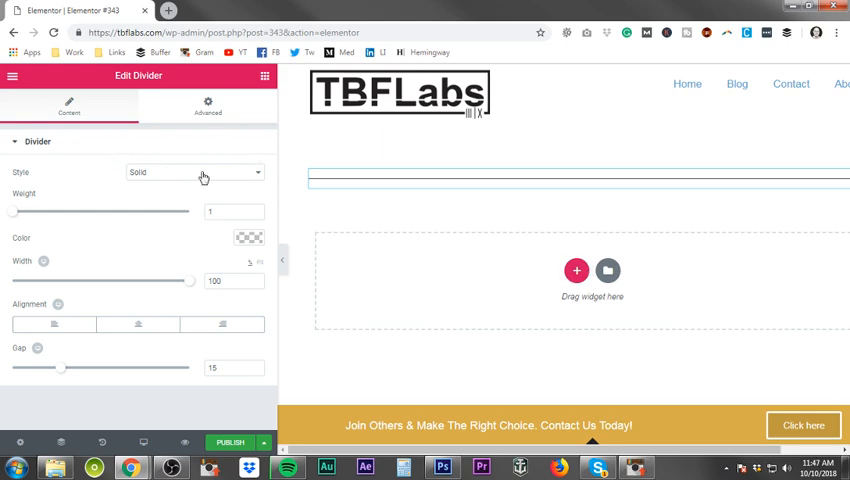
- Preview double, dotted and dashed divider styles, then settle on a solid line
{"action": "left_click", "coordinate": [194, 172]}
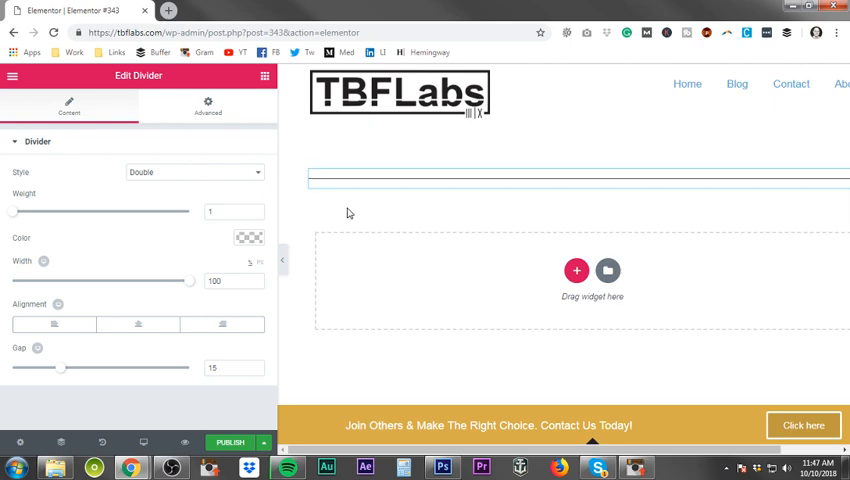
{"action": "mouse_move", "coordinate": [20, 217]}
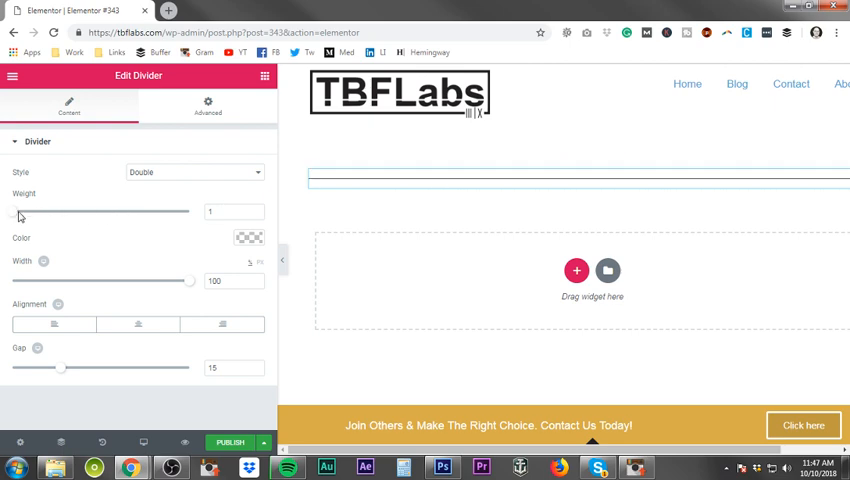
{"action": "left_click", "coordinate": [194, 172]}
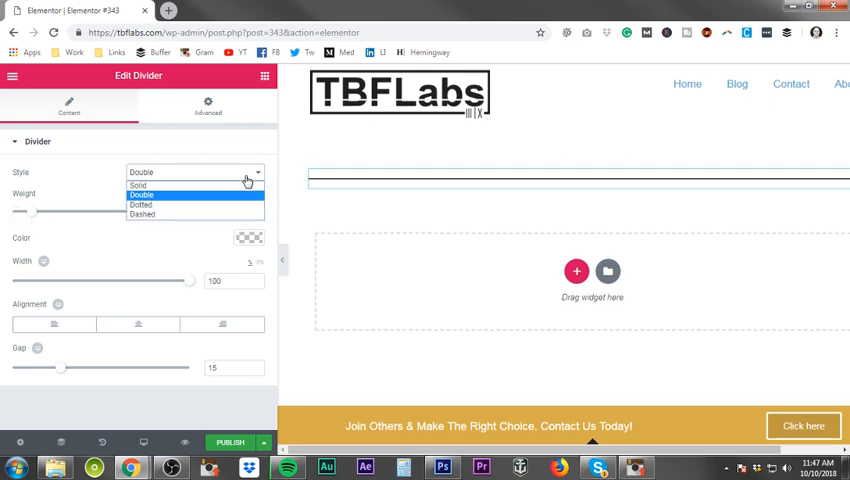
{"action": "left_click", "coordinate": [141, 204]}
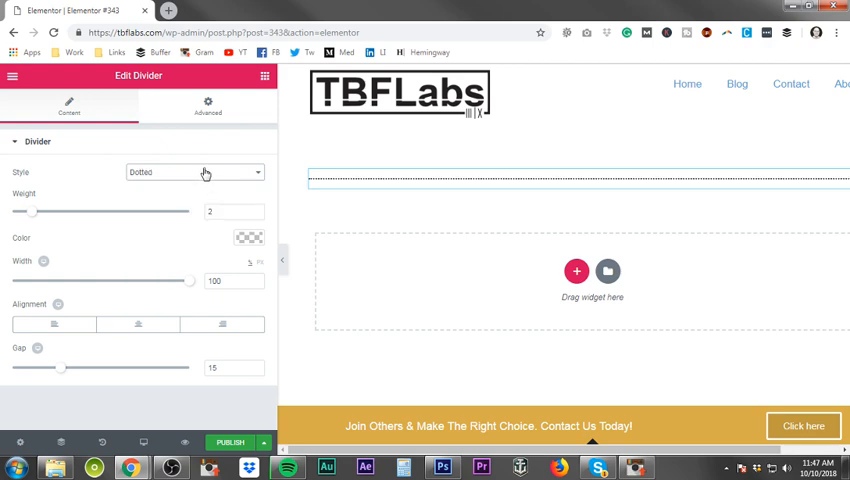
{"action": "left_click", "coordinate": [194, 172]}
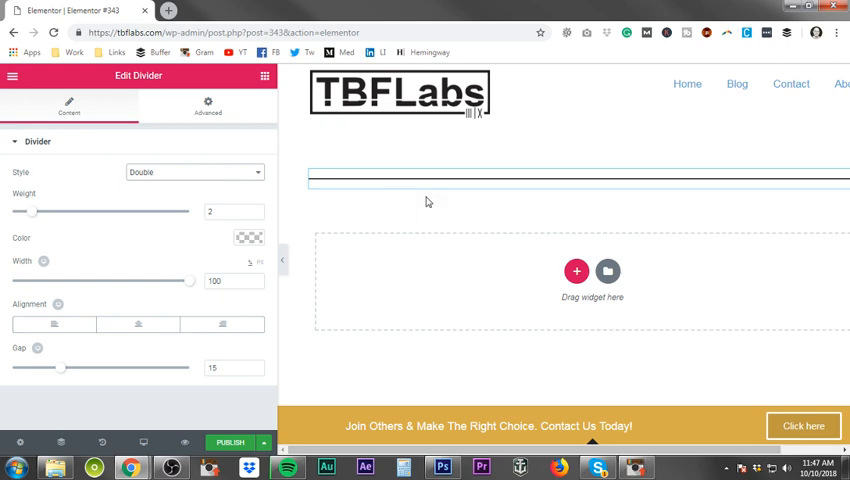
{"action": "mouse_move", "coordinate": [707, 160]}
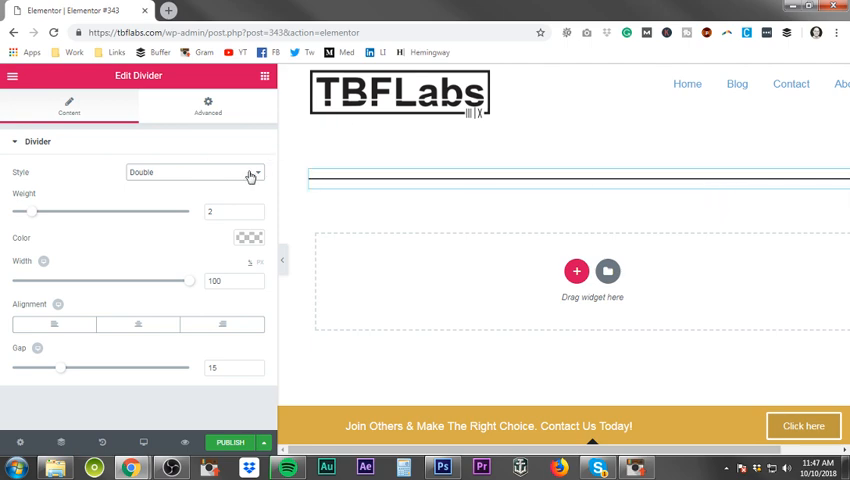
{"action": "left_click", "coordinate": [195, 172]}
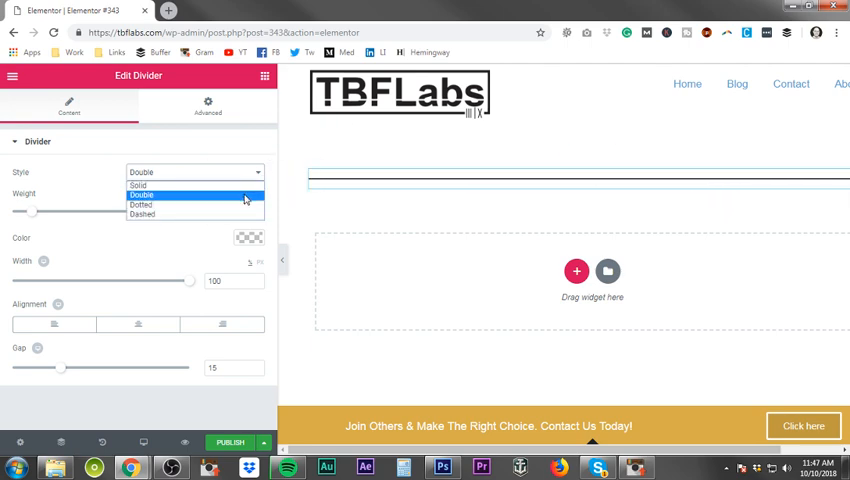
{"action": "left_click", "coordinate": [142, 214]}
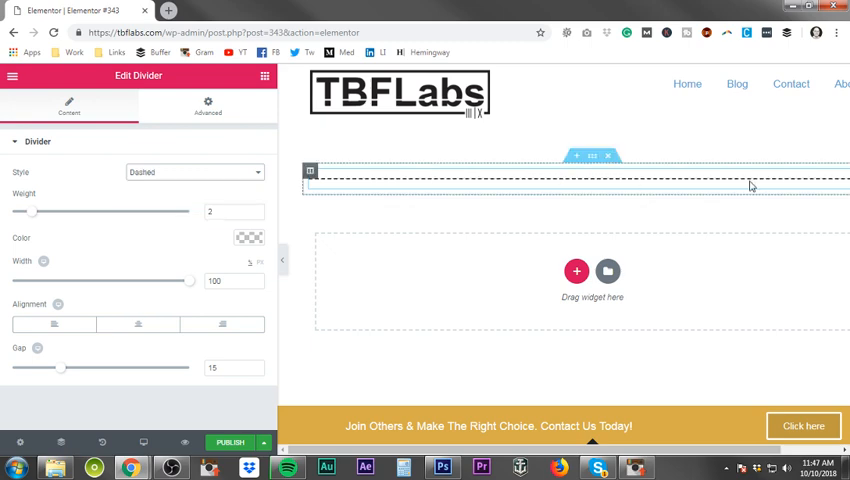
{"action": "left_click", "coordinate": [195, 172]}
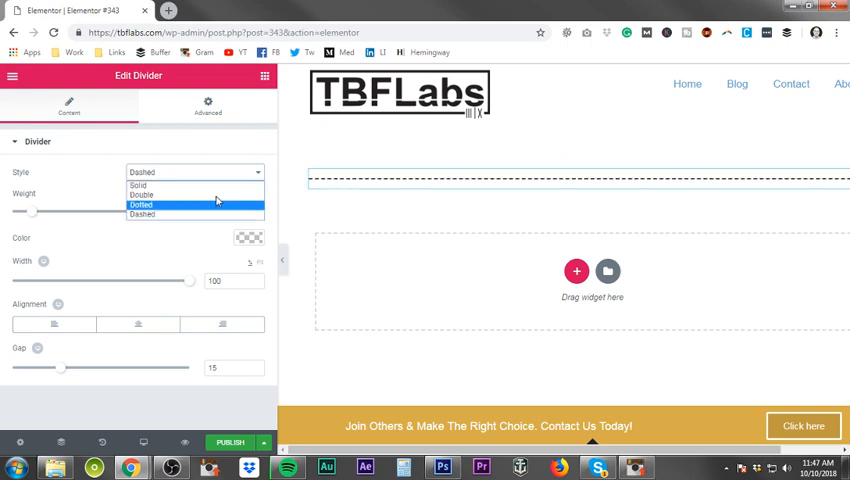
{"action": "left_click", "coordinate": [137, 186]}
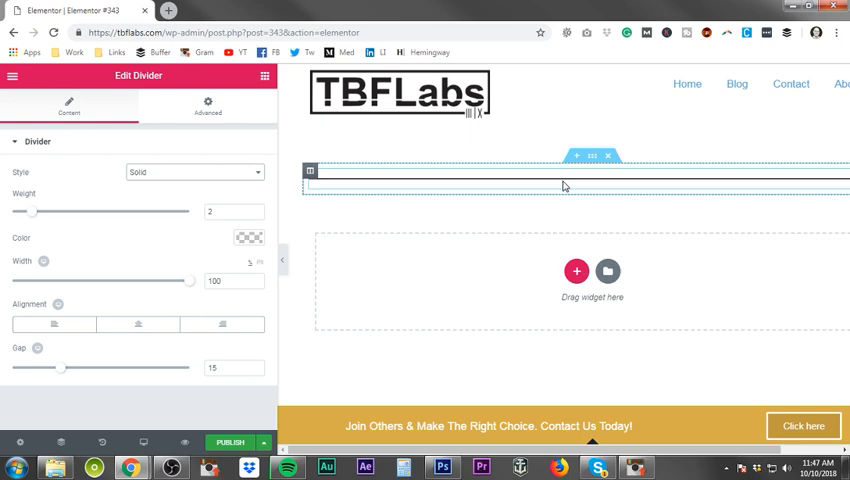
- Set the divider width to 50, preview center alignment, then align it left
{"action": "left_click_drag", "start_coordinate": [28, 211], "coordinate": [48, 211]}
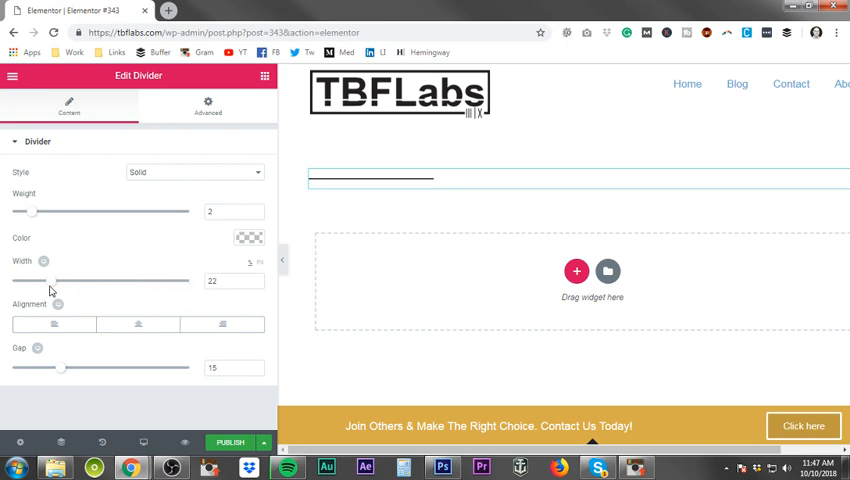
{"action": "left_click_drag", "start_coordinate": [43, 281], "coordinate": [108, 281]}
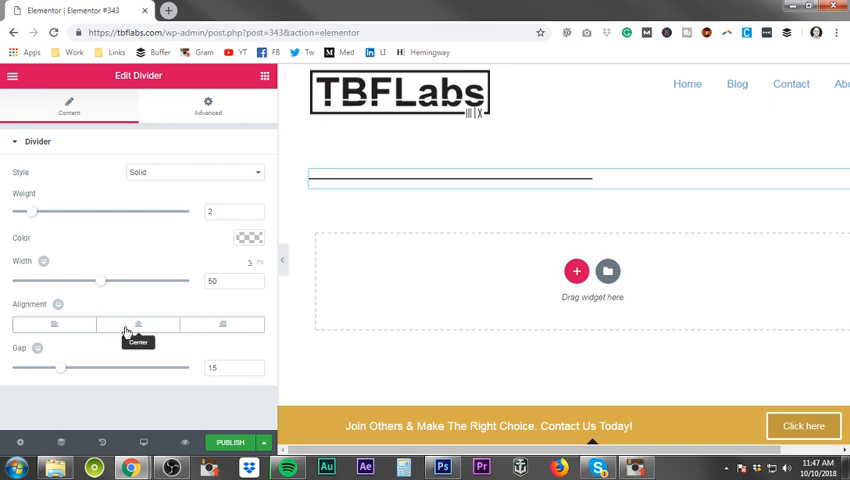
{"action": "left_click", "coordinate": [138, 324]}
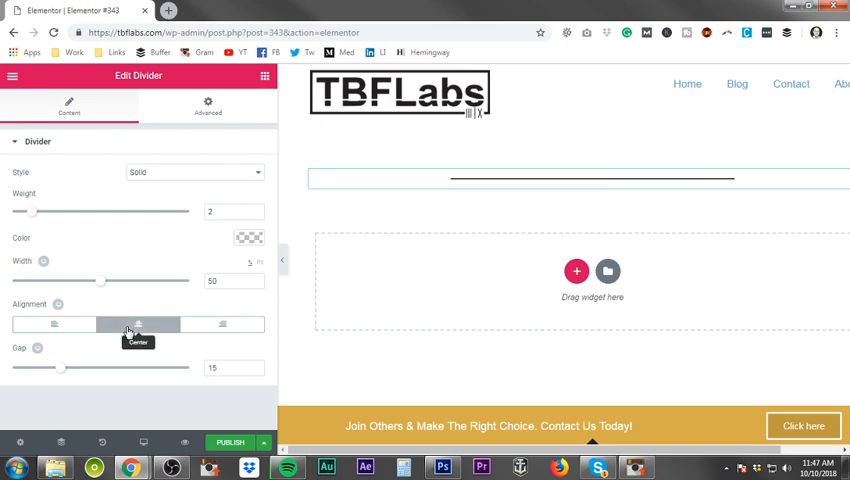
{"action": "left_click", "coordinate": [54, 324]}
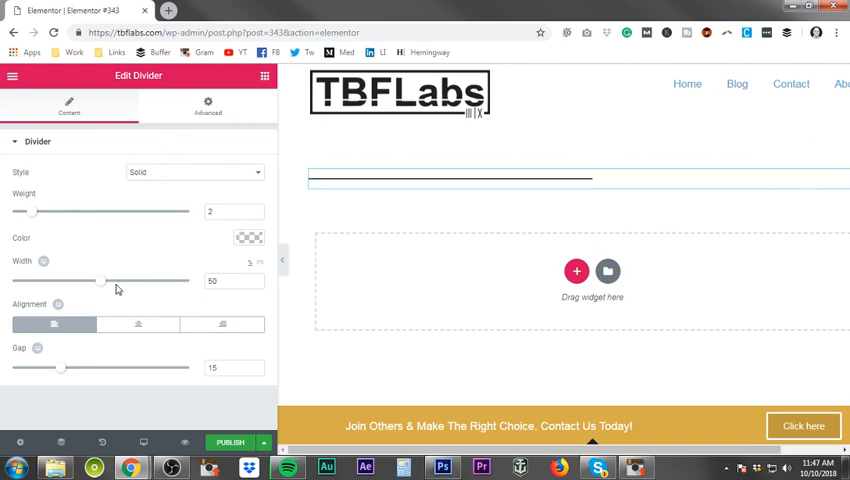
- Stretch the divider back to 100 percent width, with a gap of 28
{"action": "left_click_drag", "start_coordinate": [100, 281], "coordinate": [190, 281]}
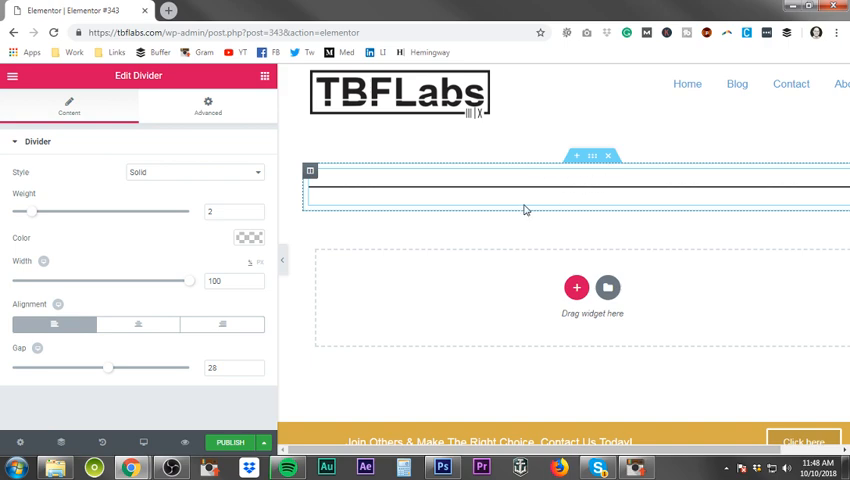
{"action": "mouse_move", "coordinate": [828, 183]}
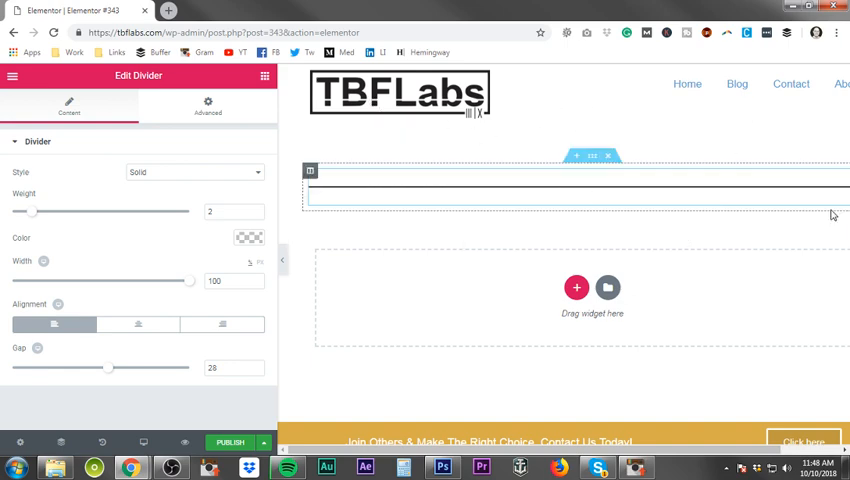
- Check the divider's Advanced margin and padding, then bring up the widget library
{"action": "left_click", "coordinate": [207, 107]}
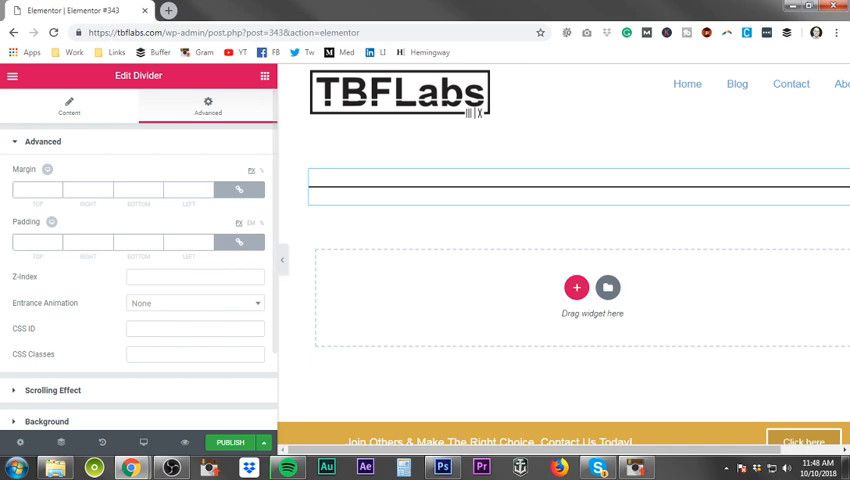
{"action": "mouse_move", "coordinate": [605, 333]}
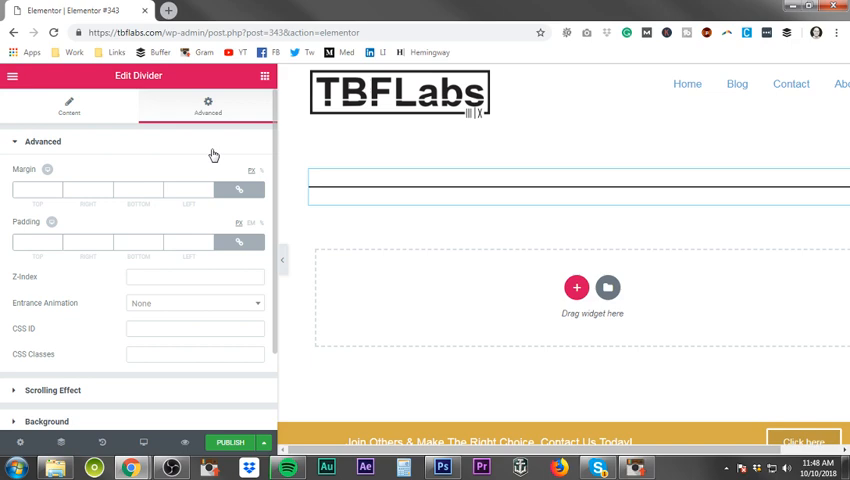
{"action": "left_click", "coordinate": [69, 106]}
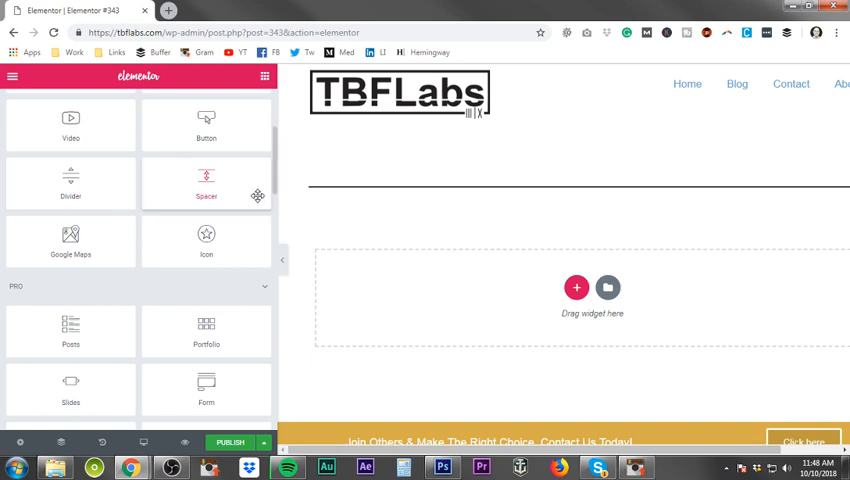
- Place a Spacer widget below the divider and glance at its Advanced settings
{"action": "left_click_drag", "start_coordinate": [206, 184], "coordinate": [575, 200]}
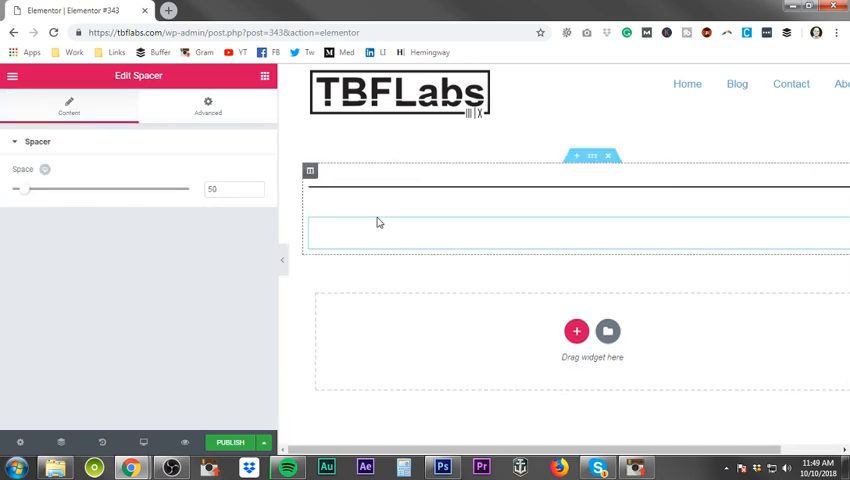
{"action": "left_click", "coordinate": [207, 107]}
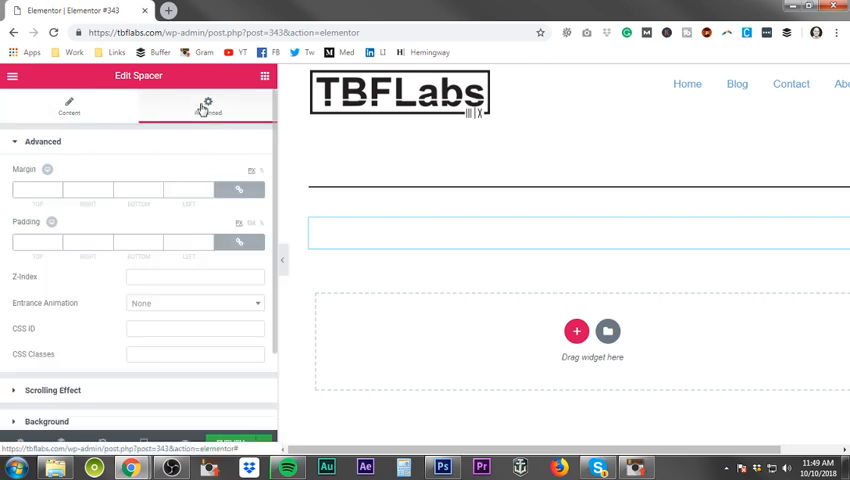
{"action": "left_click", "coordinate": [69, 107]}
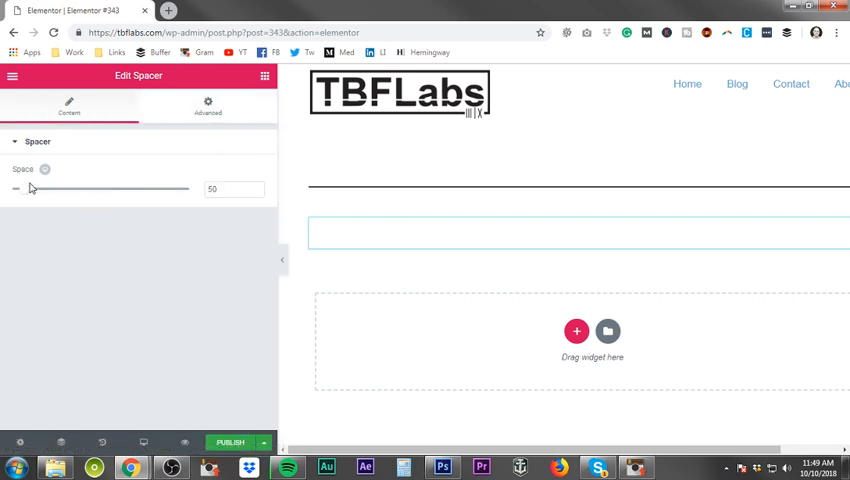
- Raise the spacer's space from 50 to 600
{"action": "left_click_drag", "start_coordinate": [31, 188], "coordinate": [85, 188]}
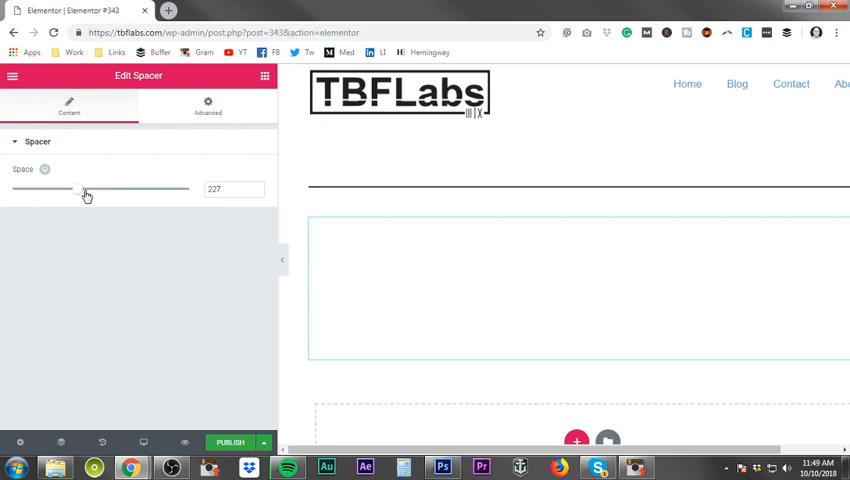
{"action": "left_click_drag", "start_coordinate": [85, 189], "coordinate": [188, 189]}
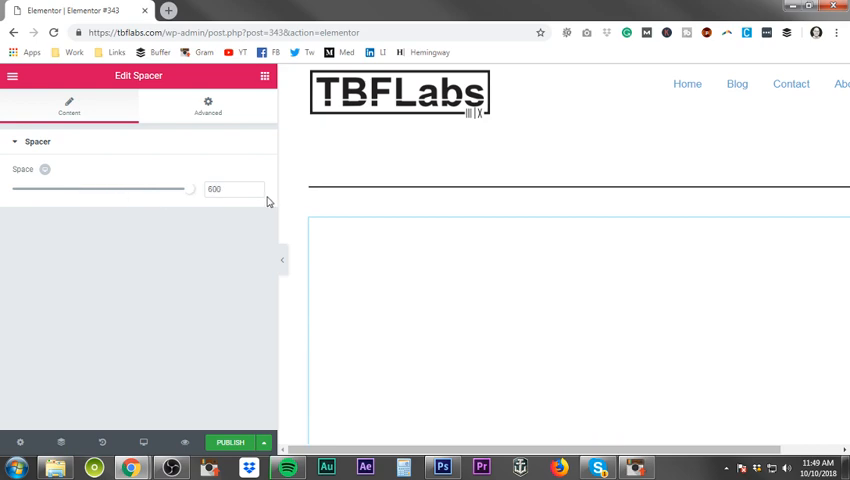
{"action": "scroll", "scroll_direction": "down", "scroll_amount": 3}
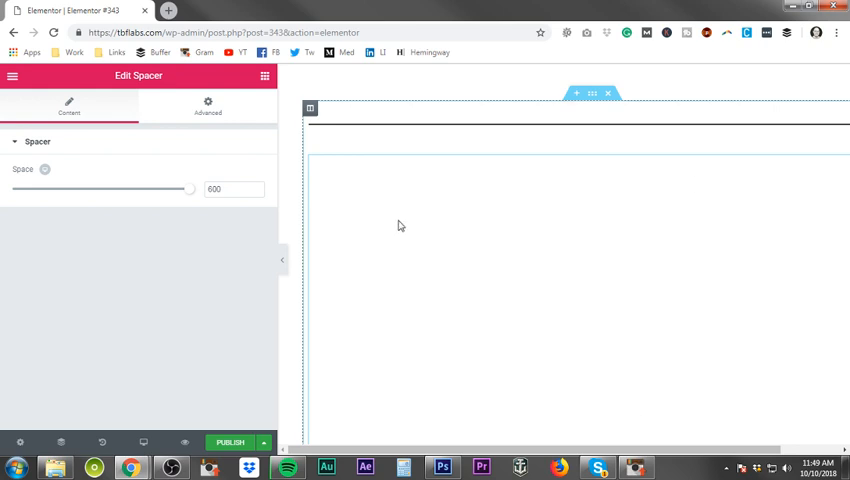
{"action": "mouse_move", "coordinate": [787, 190]}
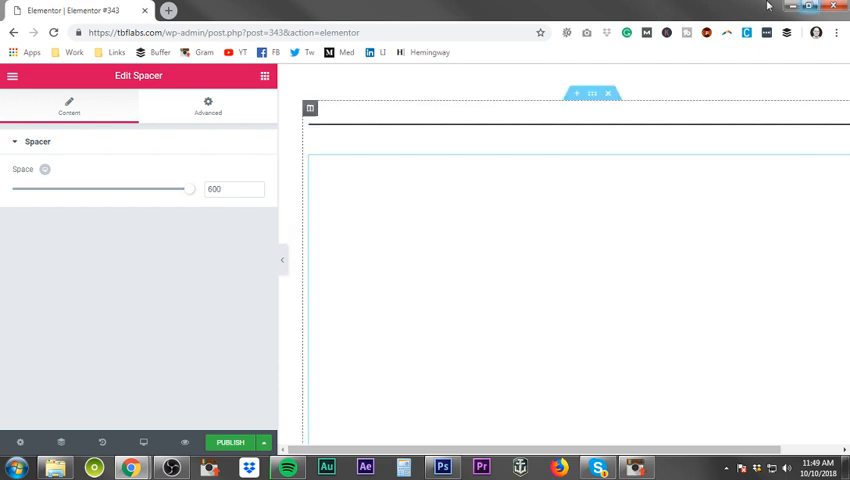
- Drag the spacer's space down from 600 to 53 and scroll the widget library
{"action": "left_click_drag", "start_coordinate": [190, 189], "coordinate": [183, 191]}
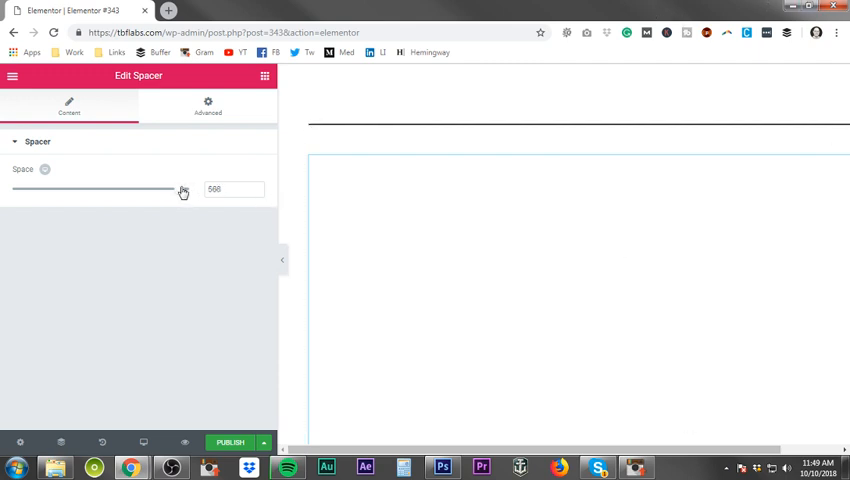
{"action": "left_click_drag", "start_coordinate": [183, 190], "coordinate": [65, 190]}
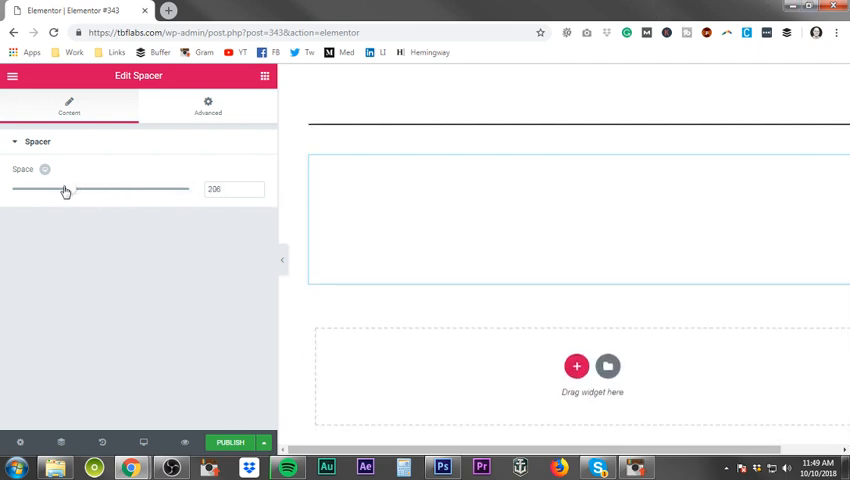
{"action": "left_click_drag", "start_coordinate": [64, 189], "coordinate": [18, 189]}
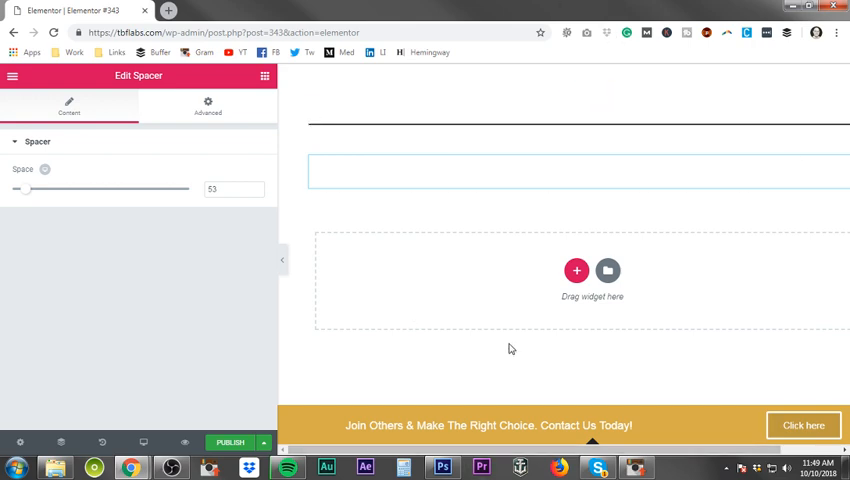
{"action": "mouse_move", "coordinate": [186, 151]}
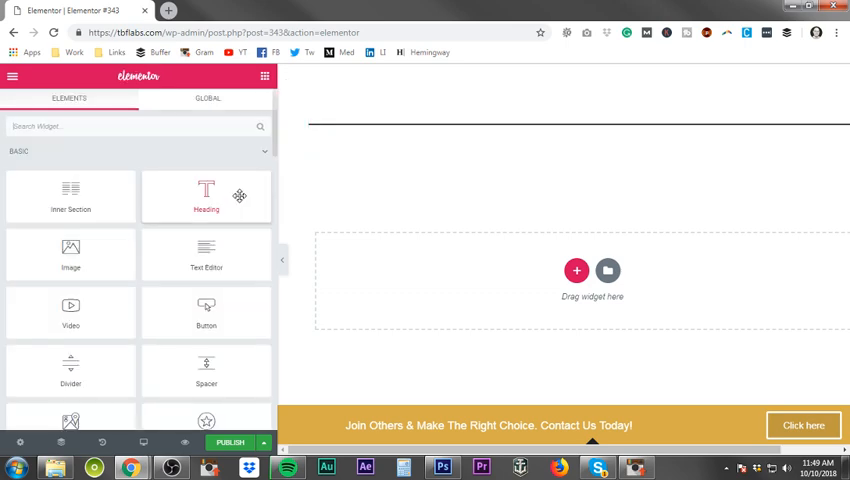
{"action": "scroll", "scroll_direction": "down", "scroll_amount": 3}
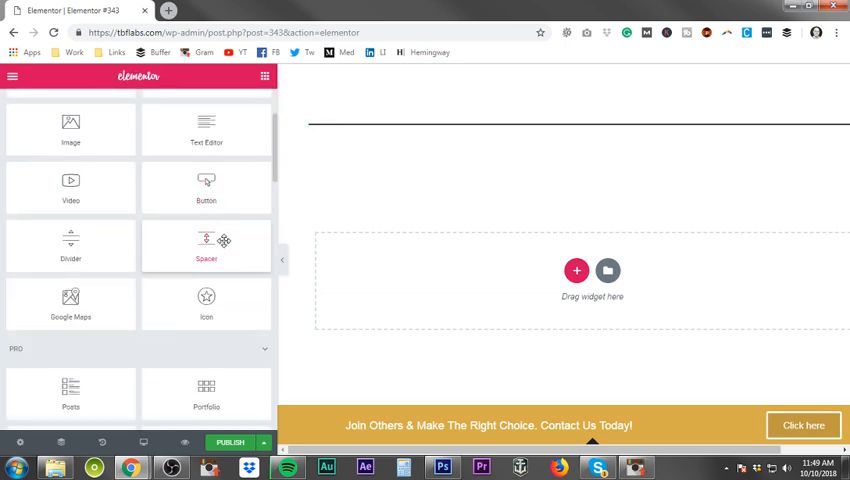